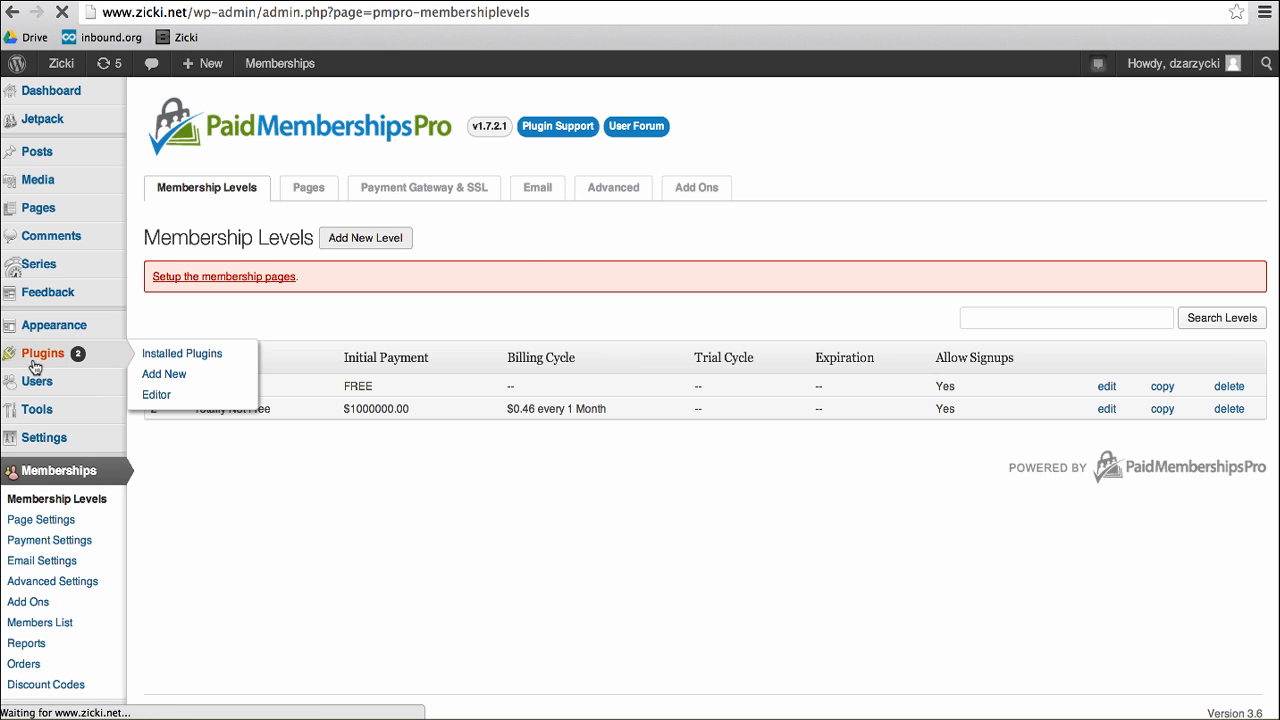
Step: Locate Paid Memberships Pro and PMPro Series in the installed plugins list
{"action": "left_click", "coordinate": [180, 352]}
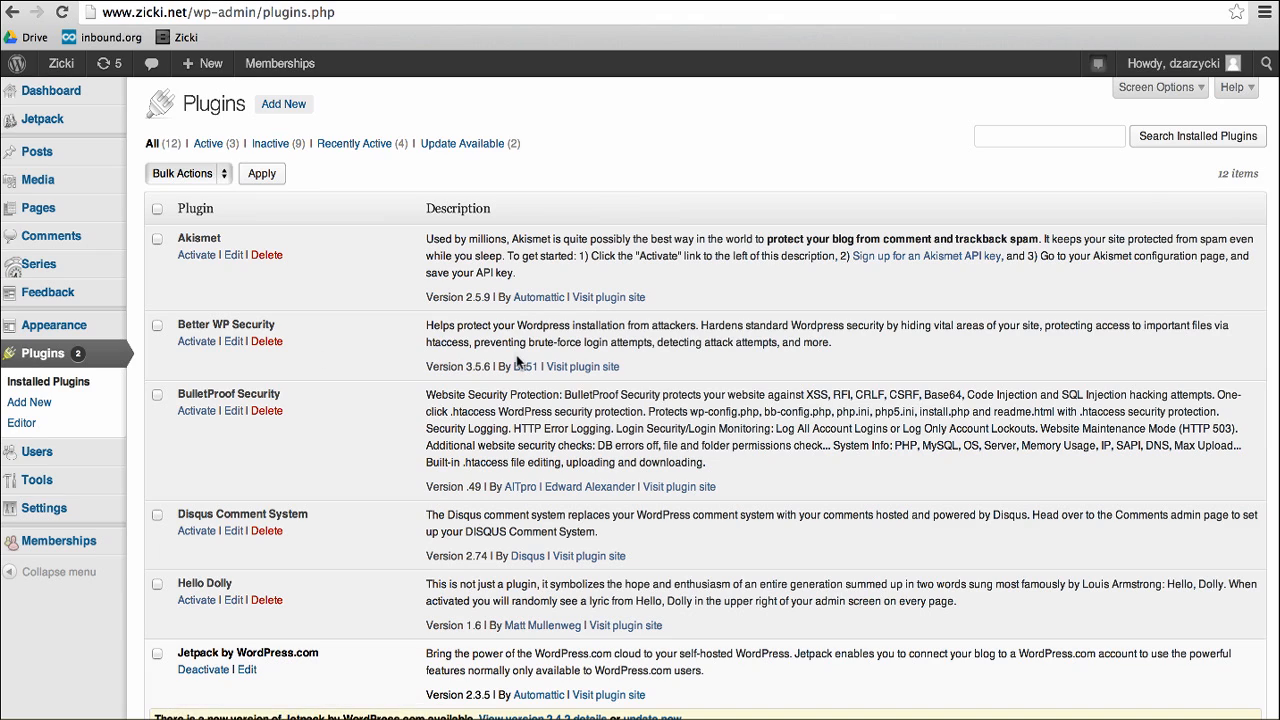
{"action": "scroll", "scroll_direction": "down", "scroll_amount": 3}
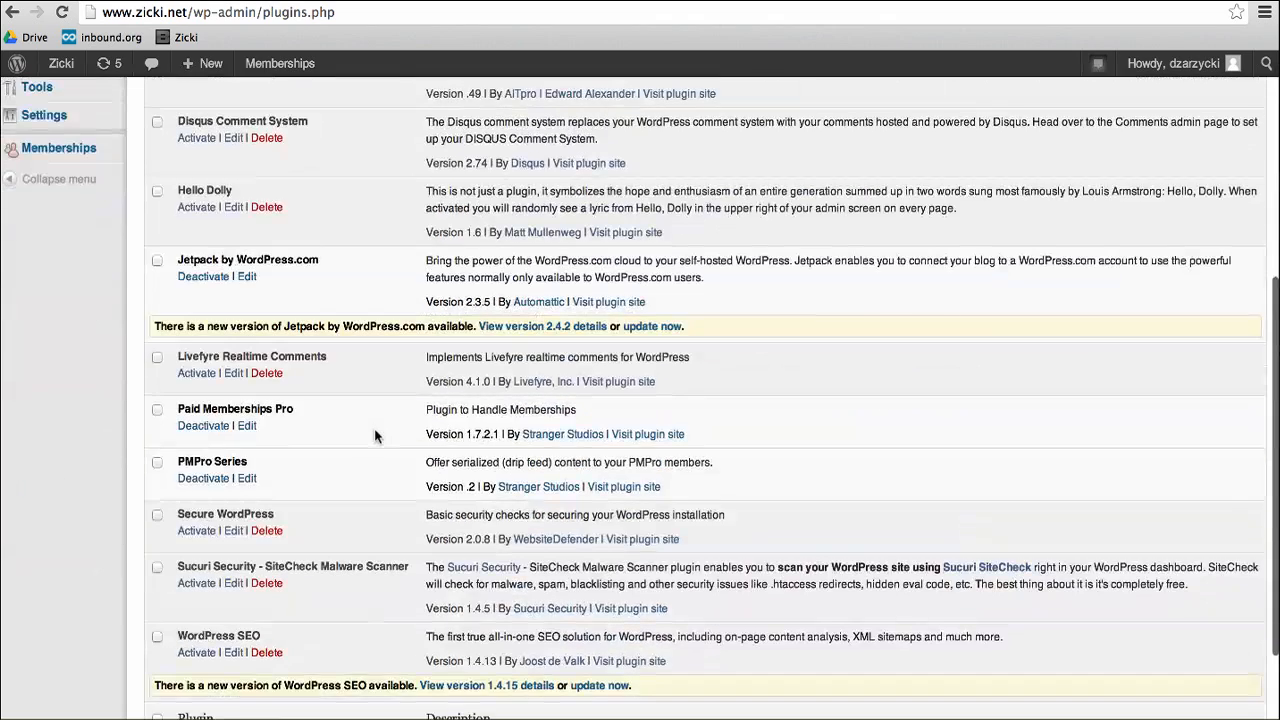
{"action": "scroll", "scroll_direction": "down", "scroll_amount": 3}
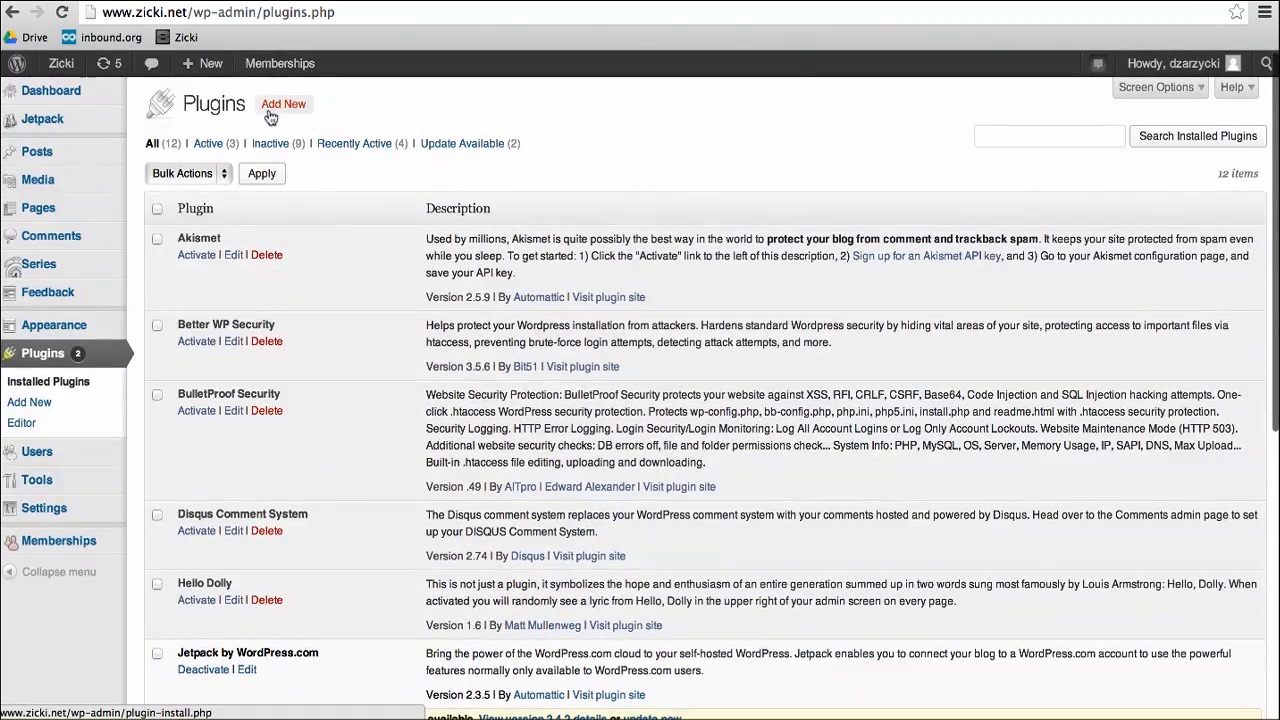
{"action": "mouse_move", "coordinate": [292, 276]}
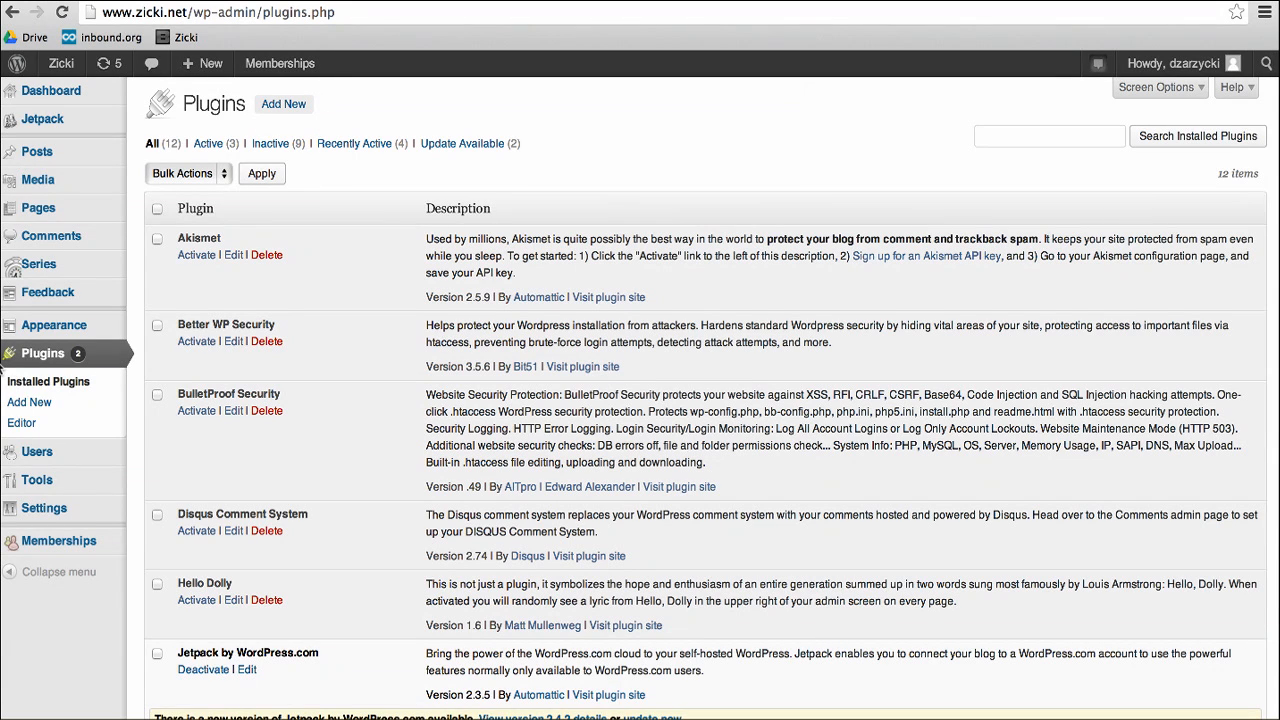
{"action": "mouse_move", "coordinate": [144, 524]}
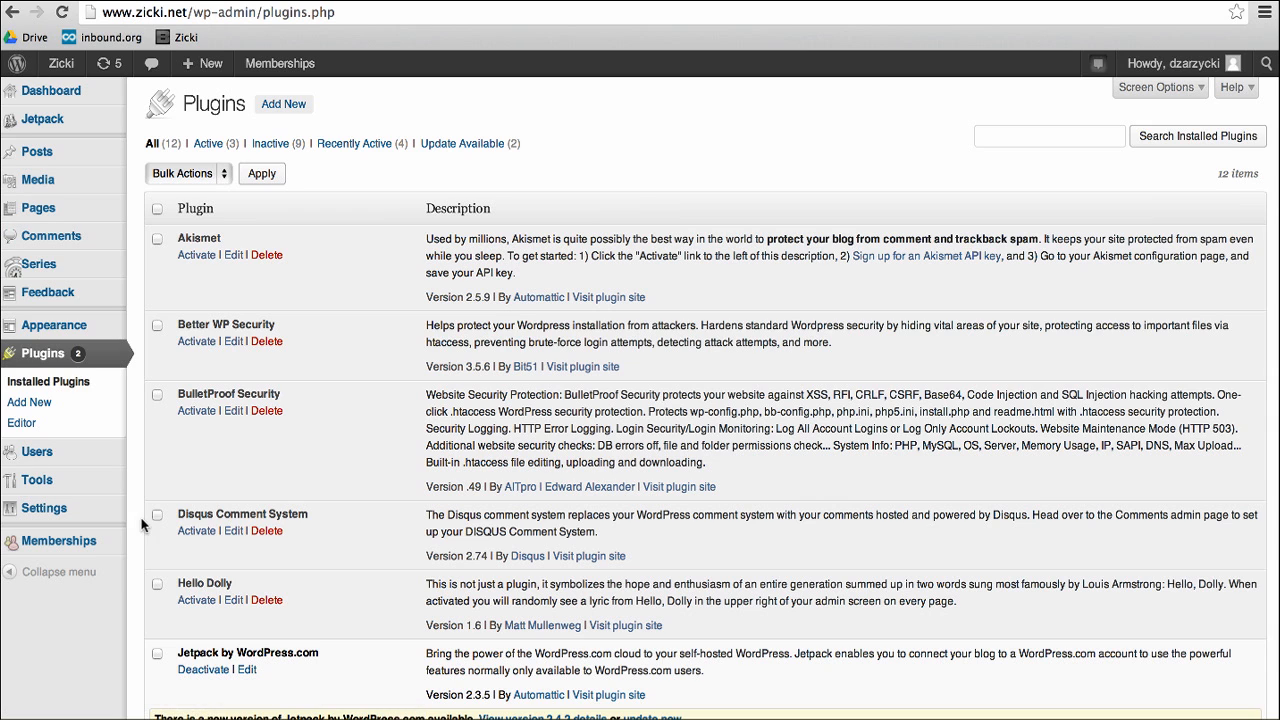
{"action": "mouse_move", "coordinate": [62, 540]}
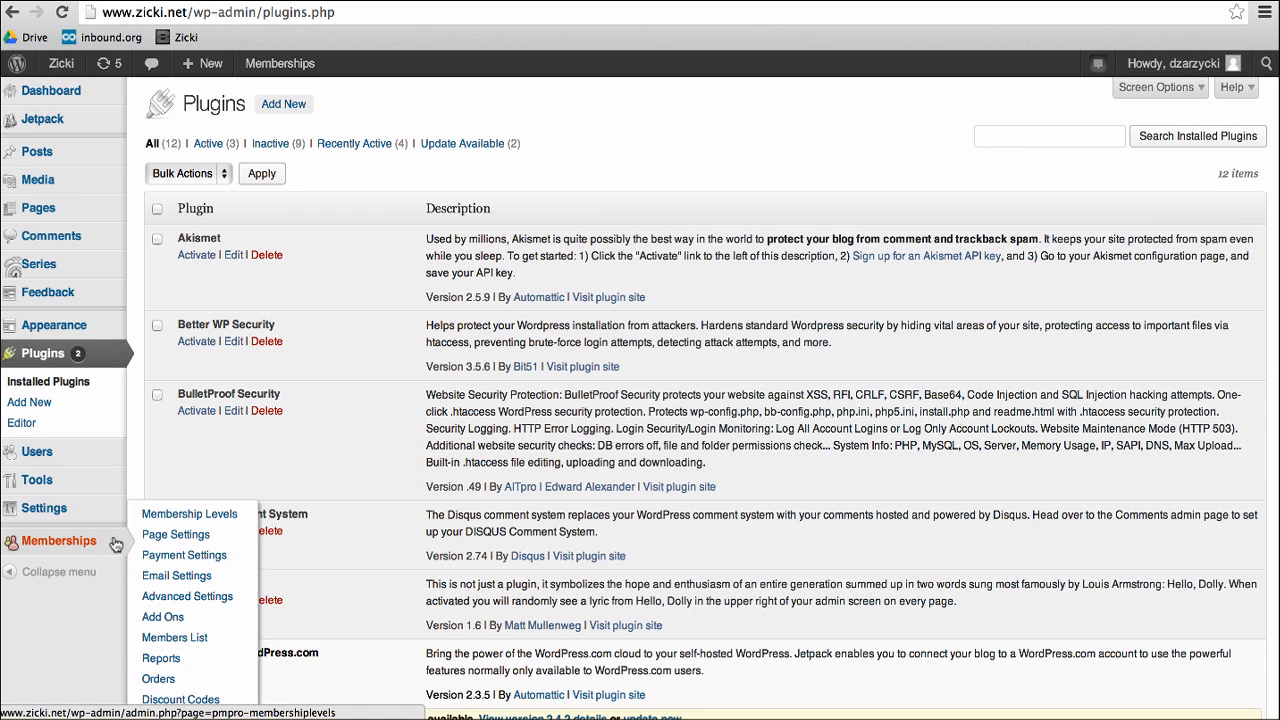